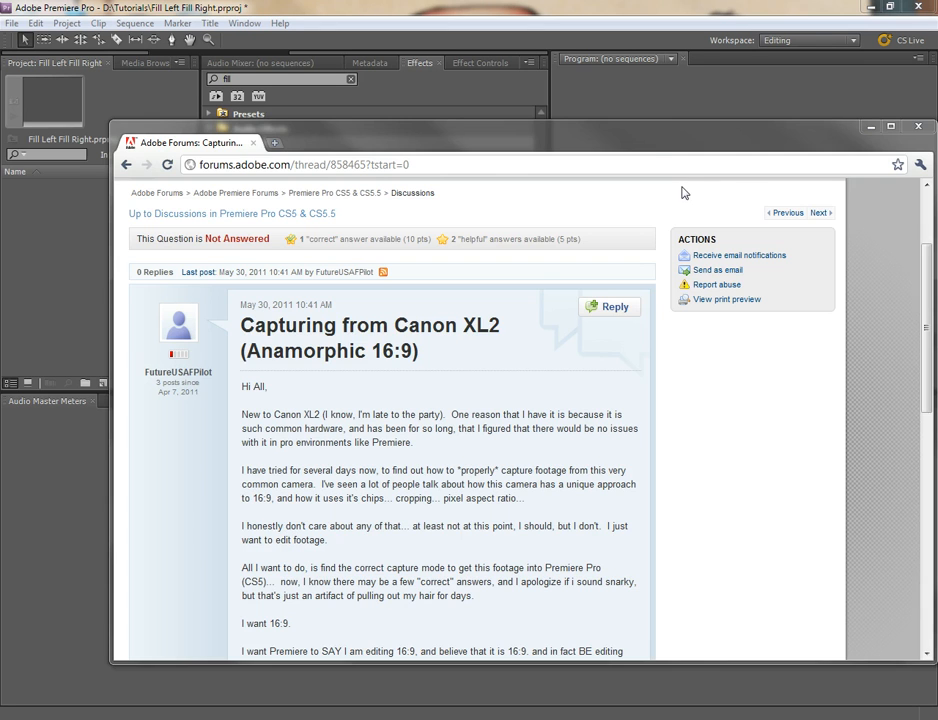
- Close the Adobe forum thread browser window to return to Premiere Pro
{"action": "left_click", "coordinate": [918, 126]}
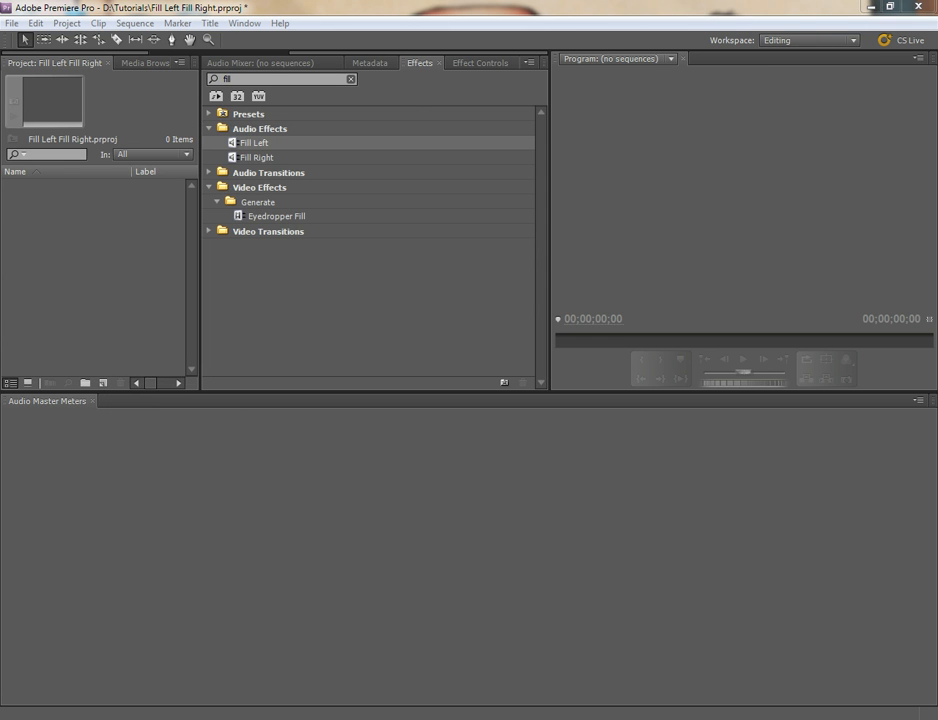
{"action": "mouse_move", "coordinate": [827, 614]}
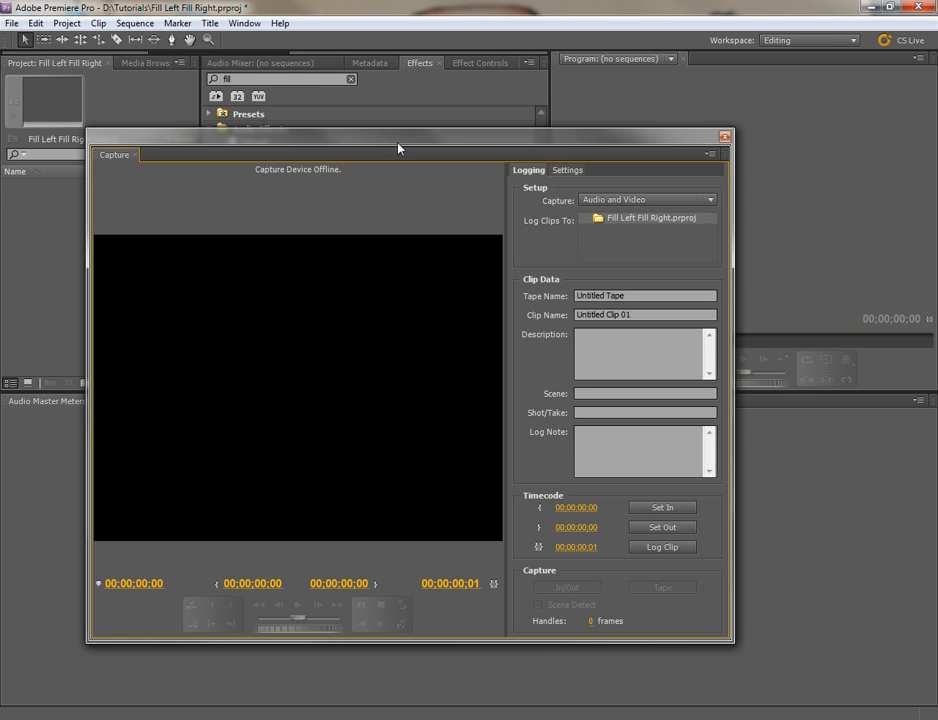
{"action": "mouse_move", "coordinate": [458, 147]}
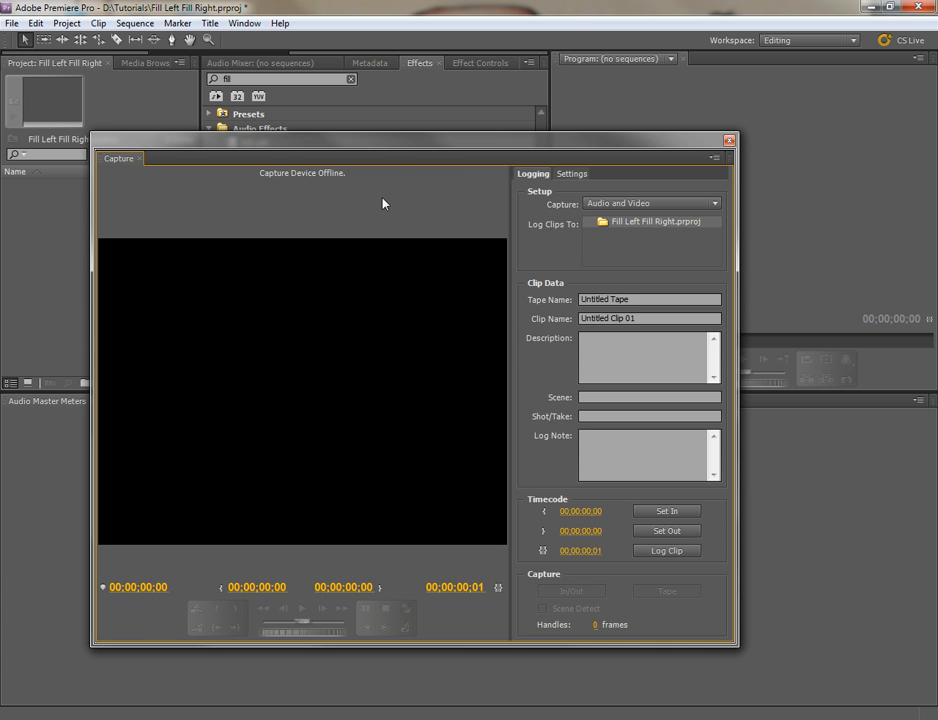
- Show the Capture panel's Settings tab with DV format and project-folder locations
{"action": "left_click", "coordinate": [571, 173]}
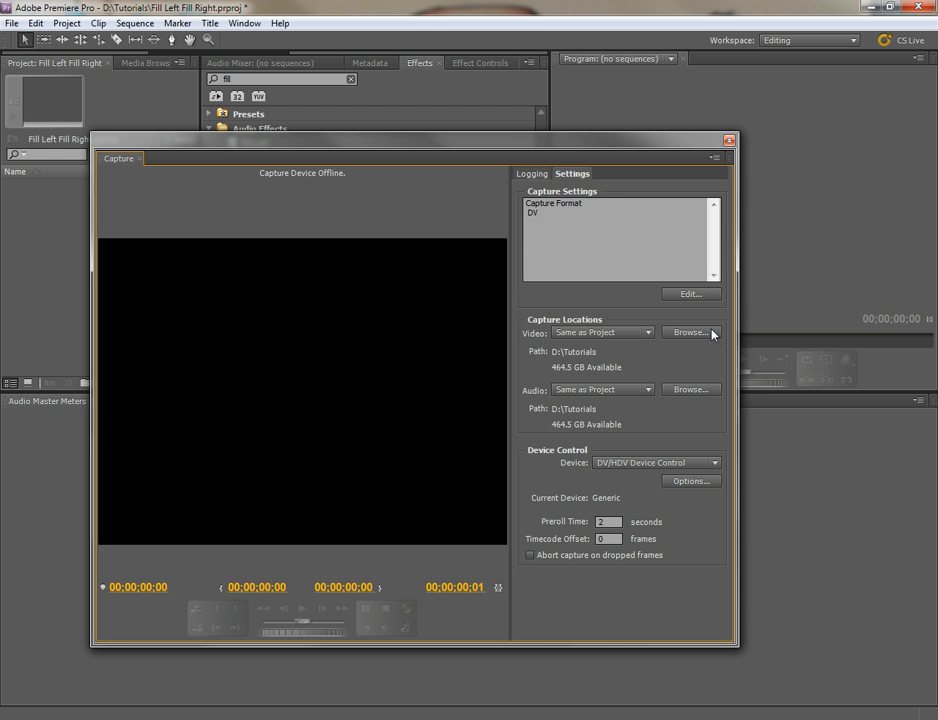
- Confirm DV as the capture format in Capture Settings, then close the Capture window
{"action": "left_click", "coordinate": [700, 293]}
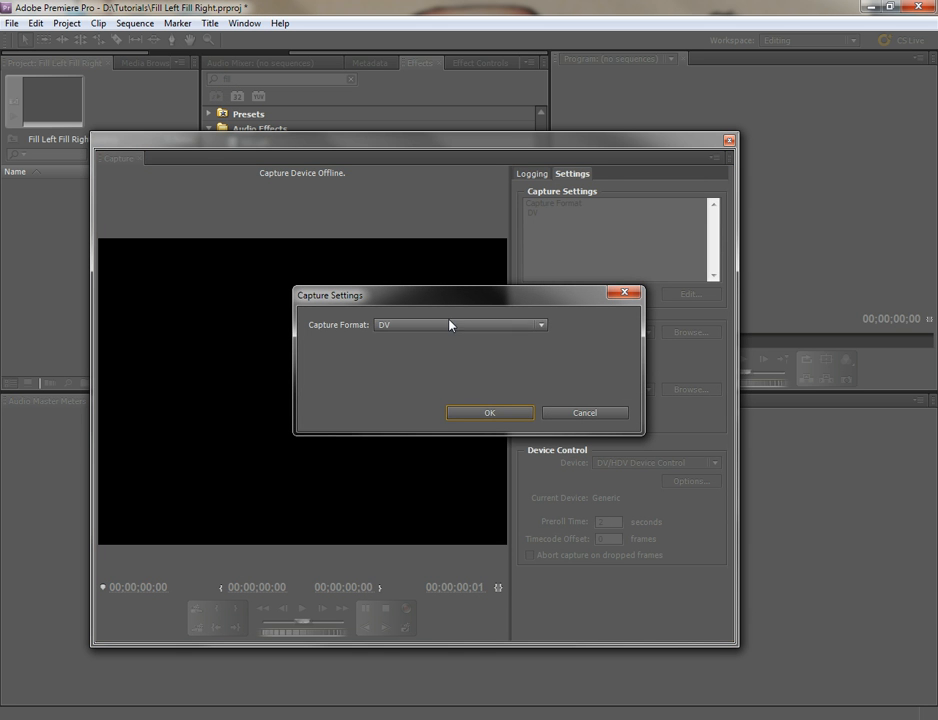
{"action": "left_click", "coordinate": [460, 324]}
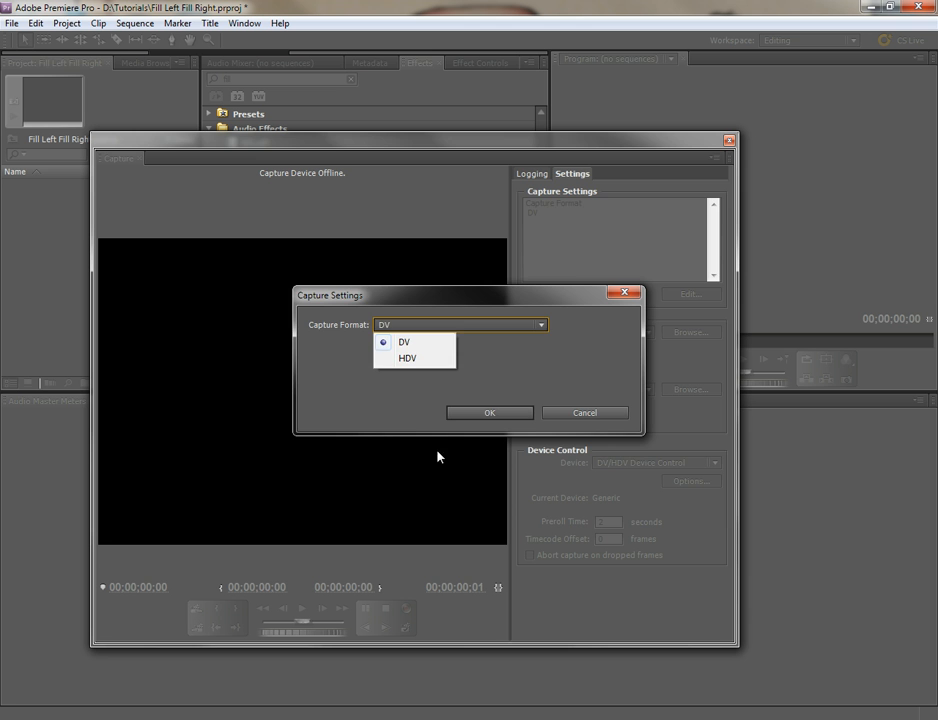
{"action": "left_click", "coordinate": [490, 412]}
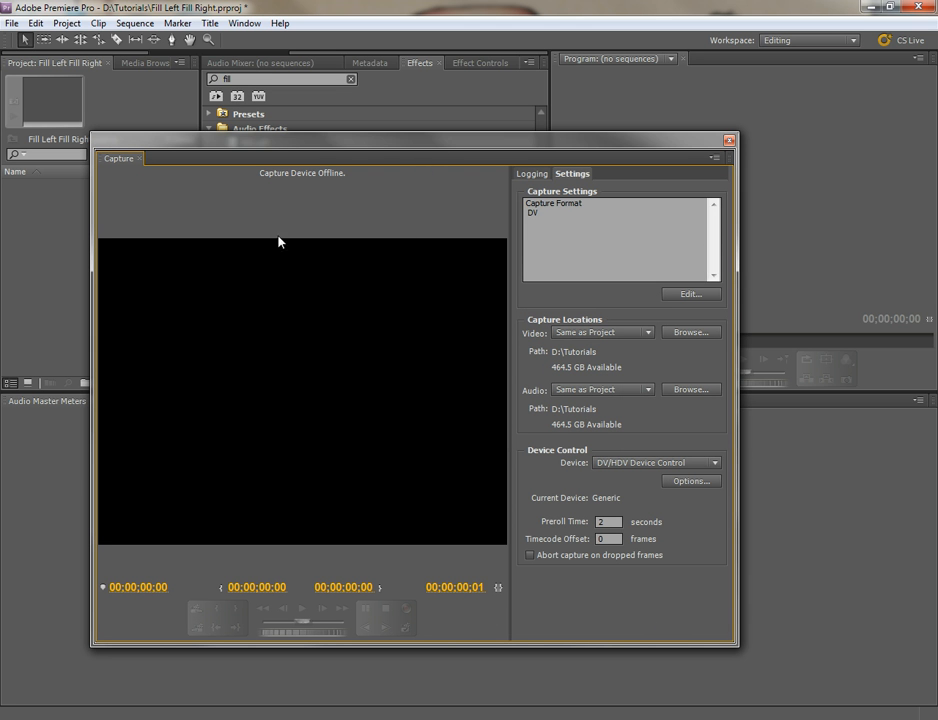
{"action": "mouse_move", "coordinate": [679, 396]}
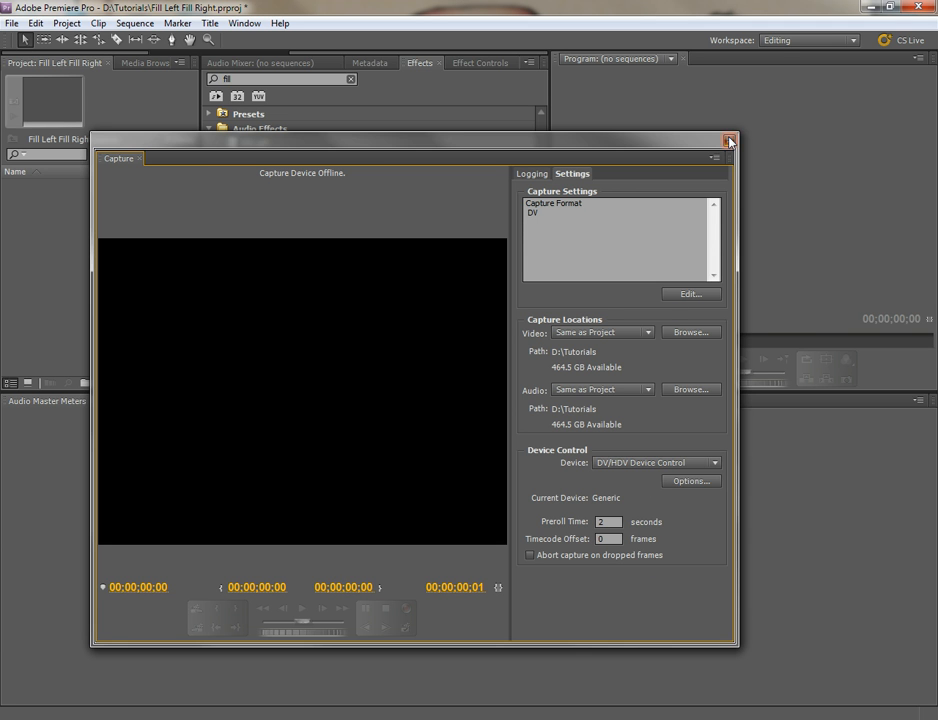
{"action": "left_click", "coordinate": [729, 142]}
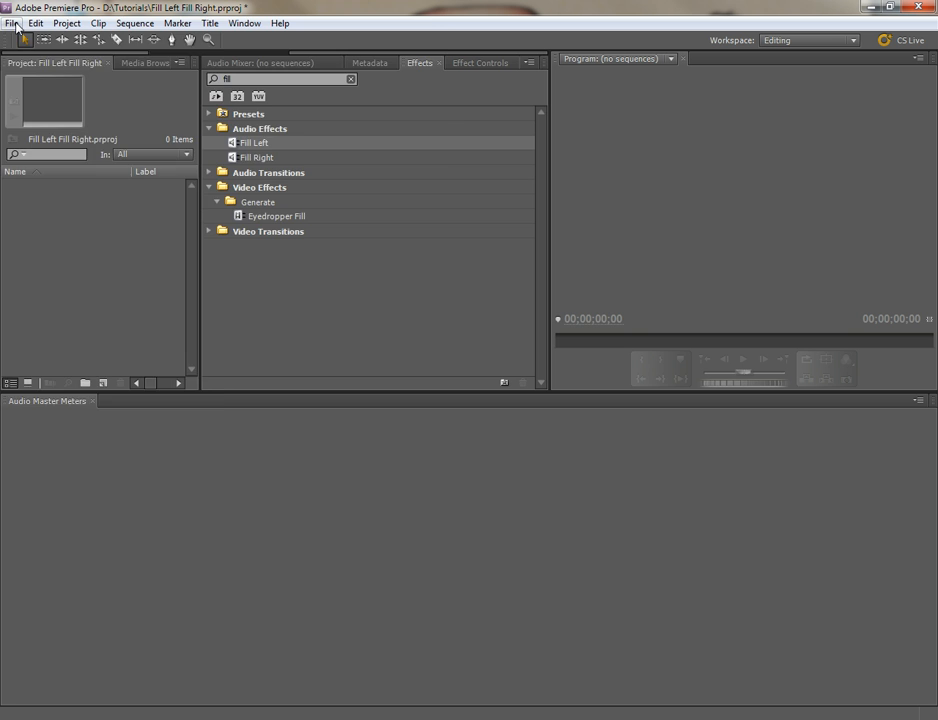
- Create Sequence 03 from the DV - NTSC Widescreen 48kHz preset
{"action": "left_click", "coordinate": [10, 24]}
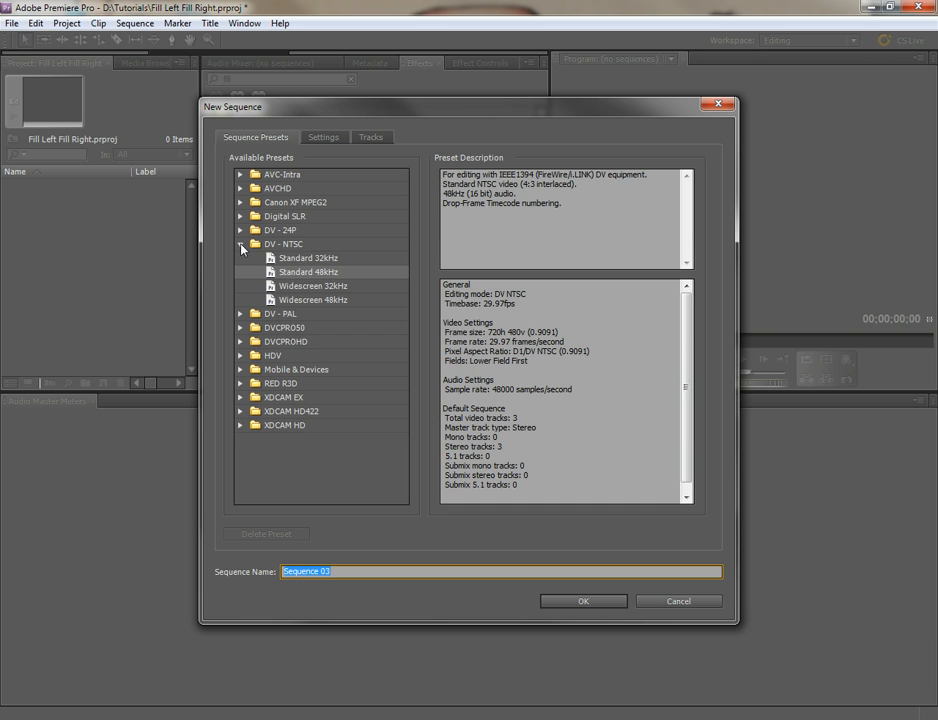
{"action": "left_click", "coordinate": [242, 244]}
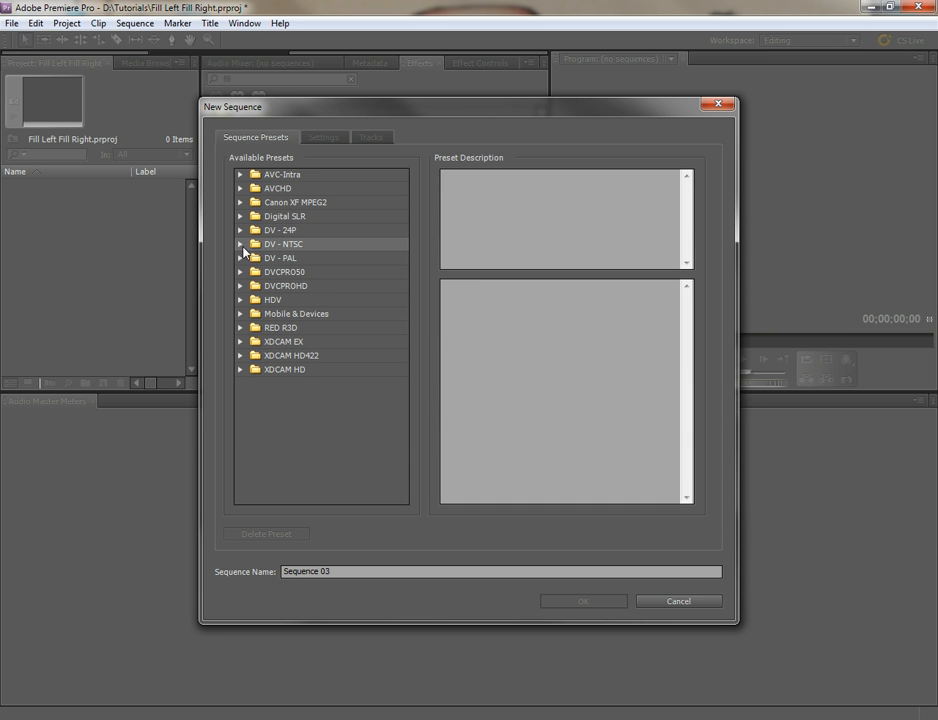
{"action": "left_click", "coordinate": [243, 244]}
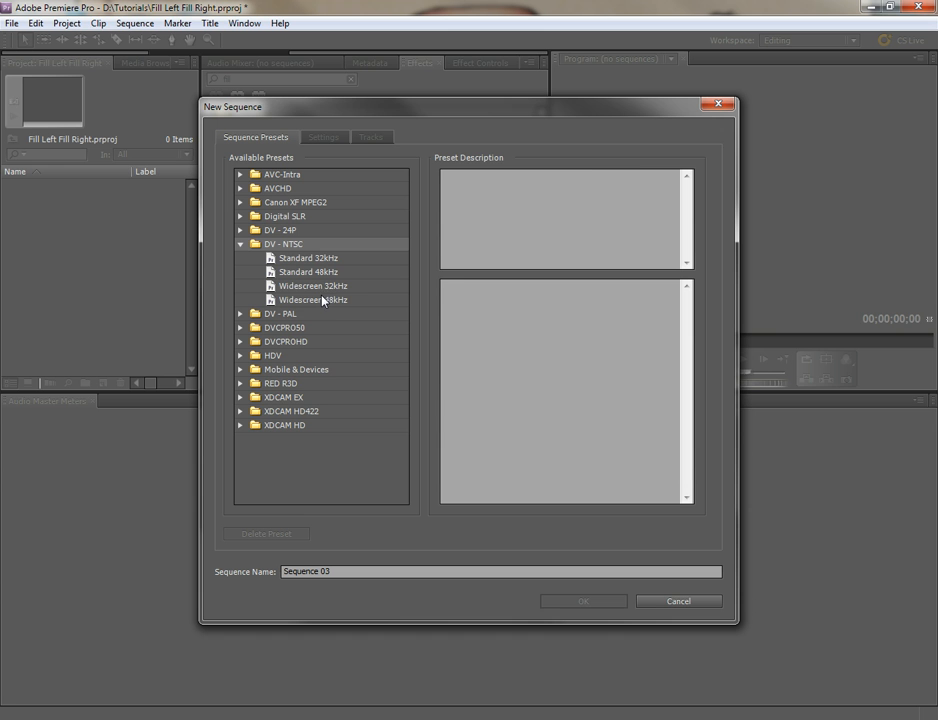
{"action": "left_click", "coordinate": [313, 299]}
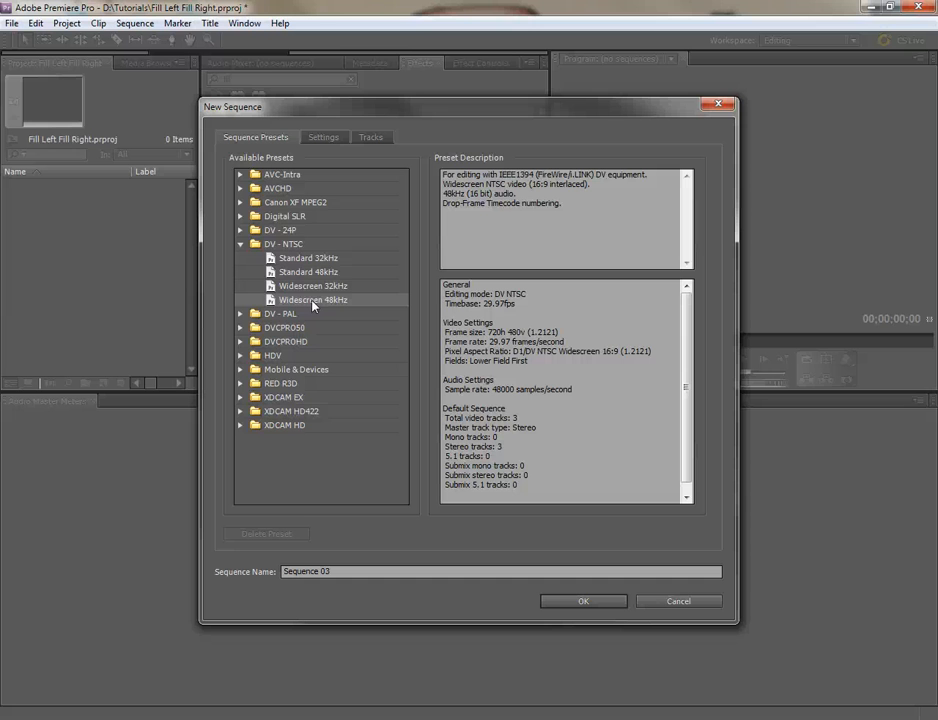
{"action": "mouse_move", "coordinate": [434, 167]}
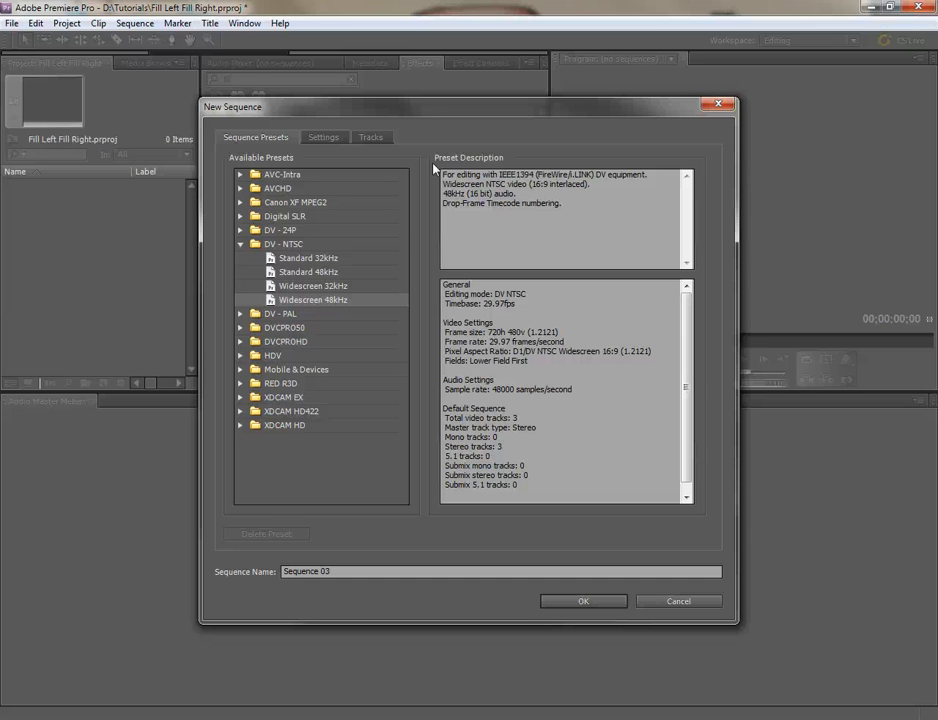
{"action": "left_click", "coordinate": [583, 601]}
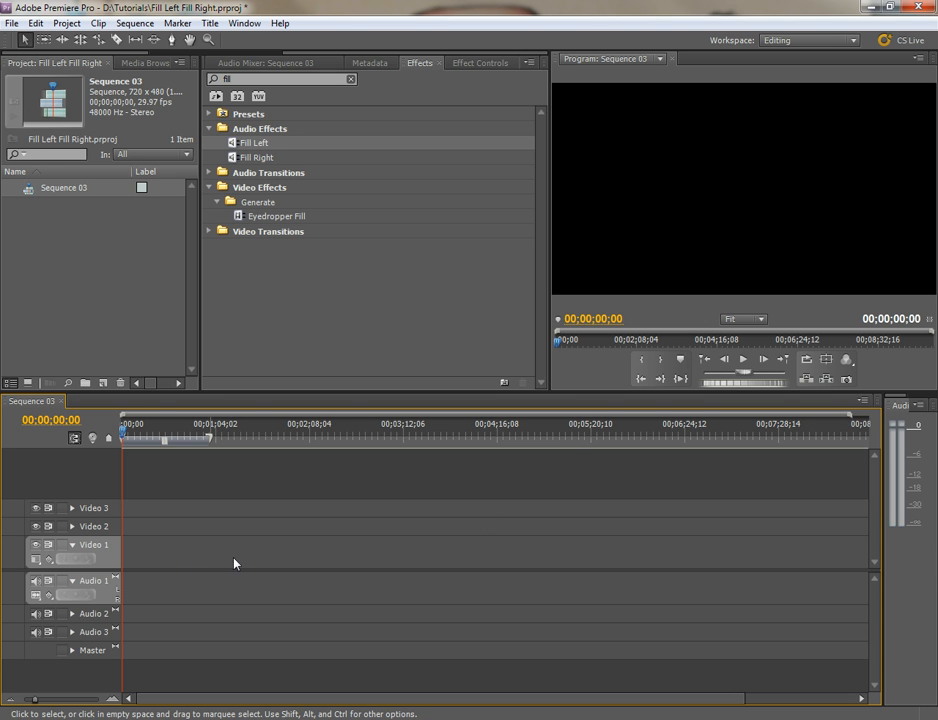
{"action": "mouse_move", "coordinate": [250, 556]}
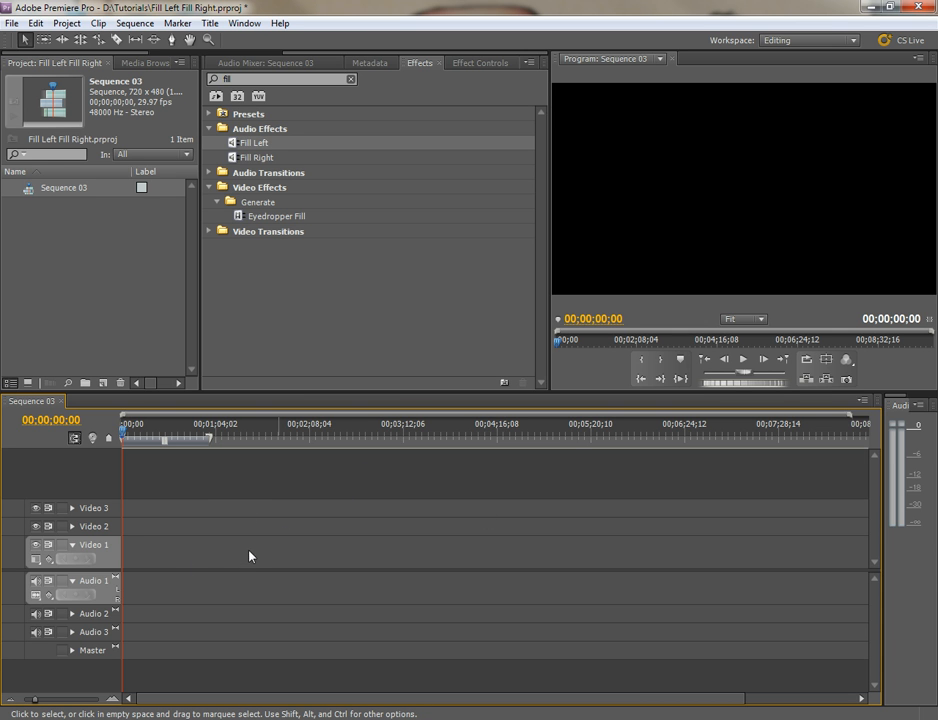